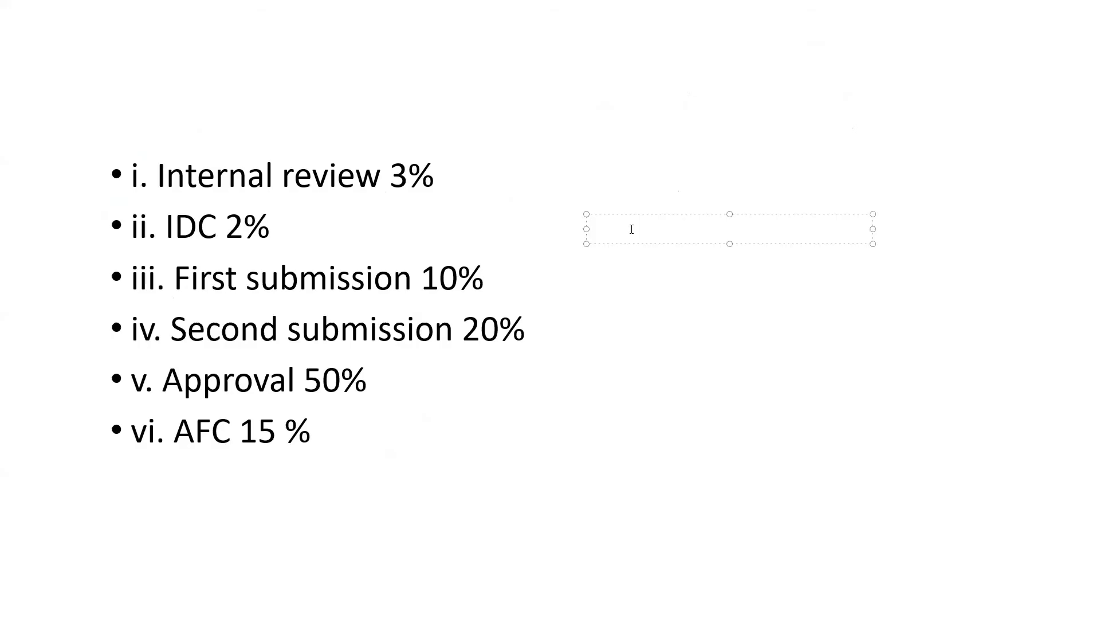
Name activities A1000 'Internal Review' and A1010 'IDC' under Structural, and add A1020
{"action": "type", "text": "Su"}
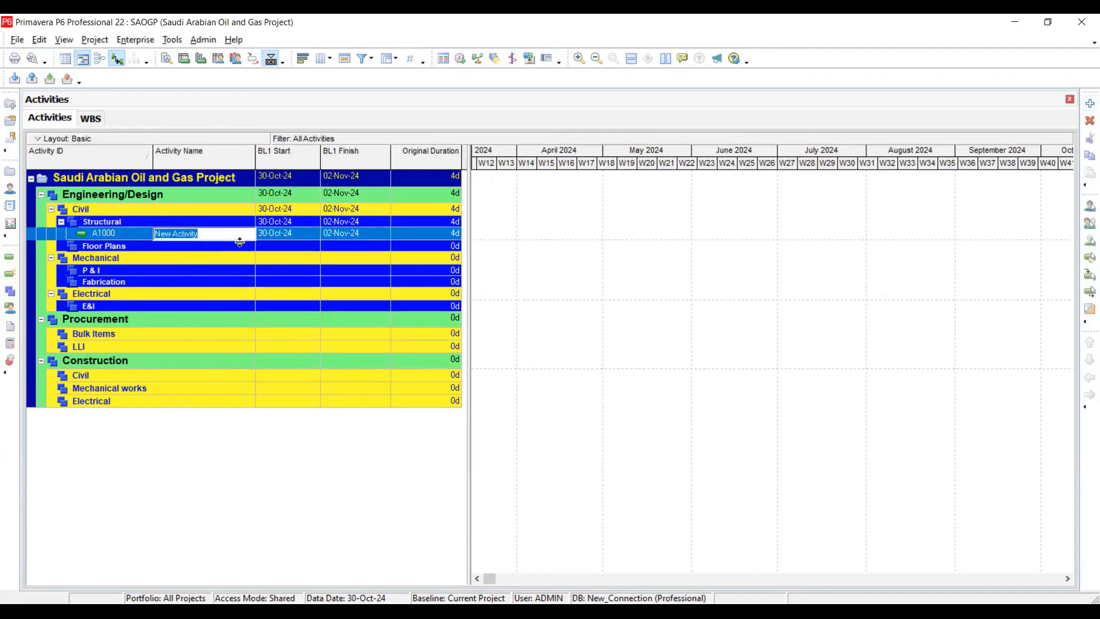
{"action": "type", "text": "Internal Review"}
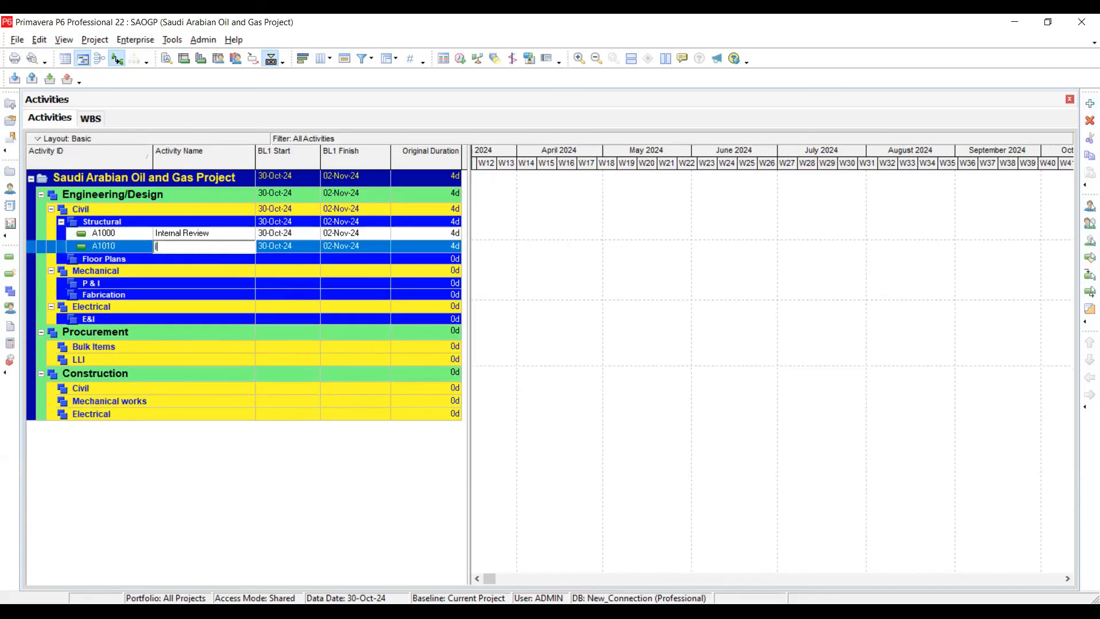
{"action": "type", "text": "IDC"}
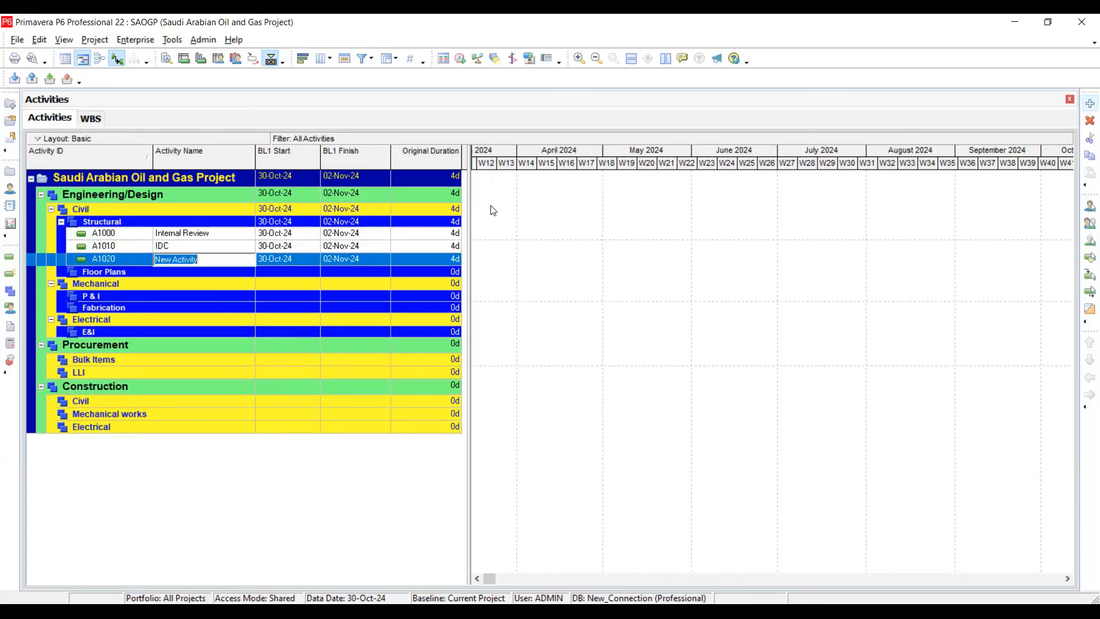
Name A1020 'First Submission' and add A1030 named 'Second submission'
{"action": "type", "text": "First Subm"}
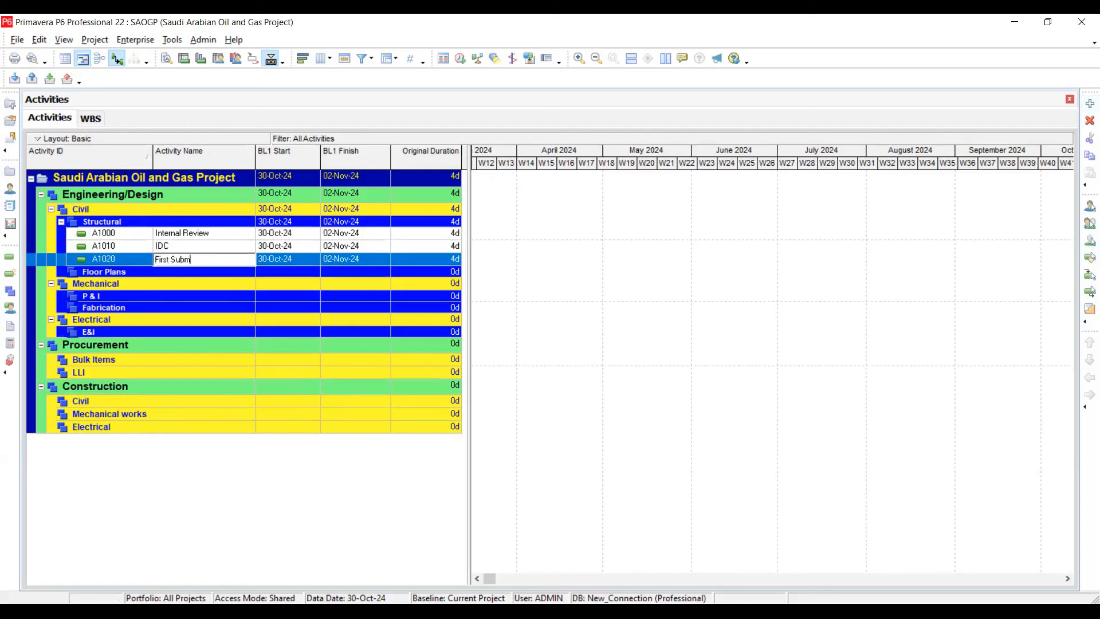
{"action": "type", "text": "ission"}
{"action": "type", "text": "Second submissi"}
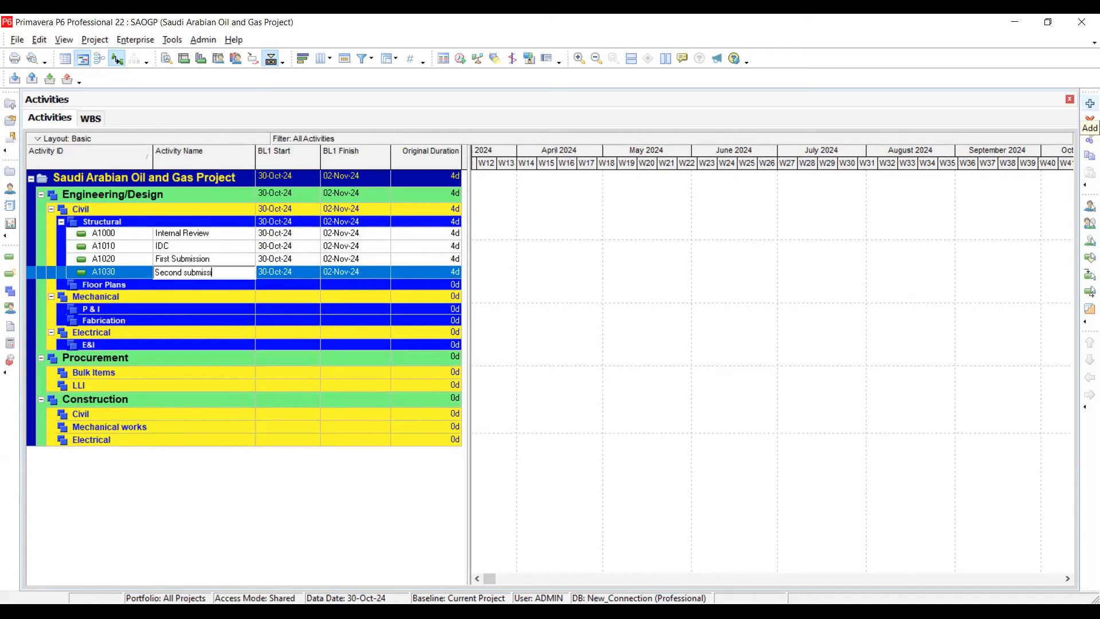
{"action": "key", "text": "Enter"}
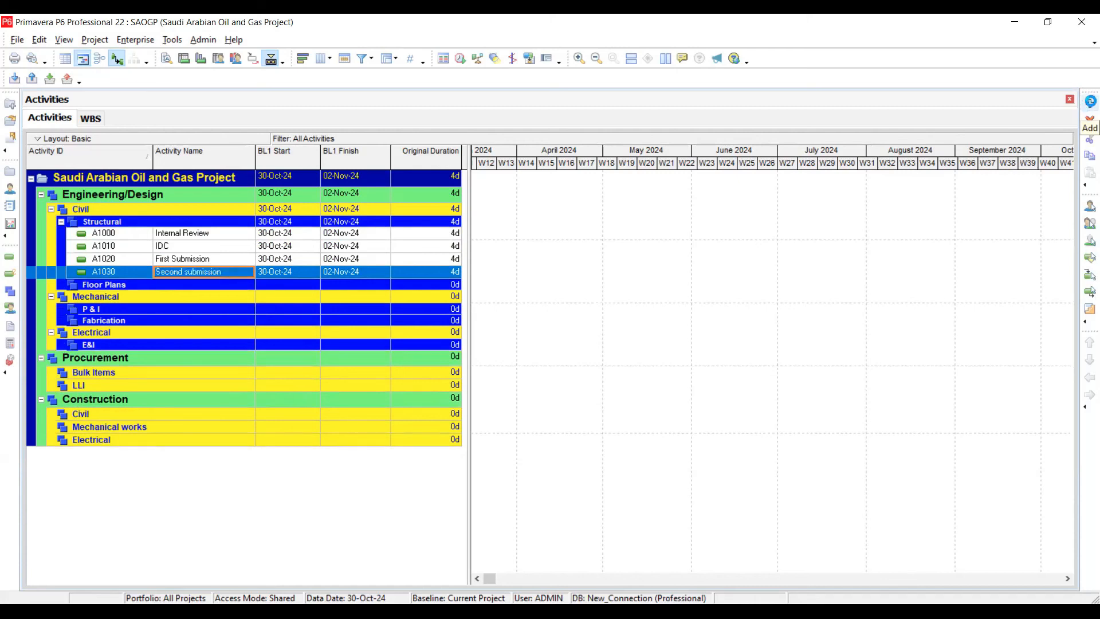
Add activity A1040 under Structural and name it 'Approval'
{"action": "type", "text": "App"}
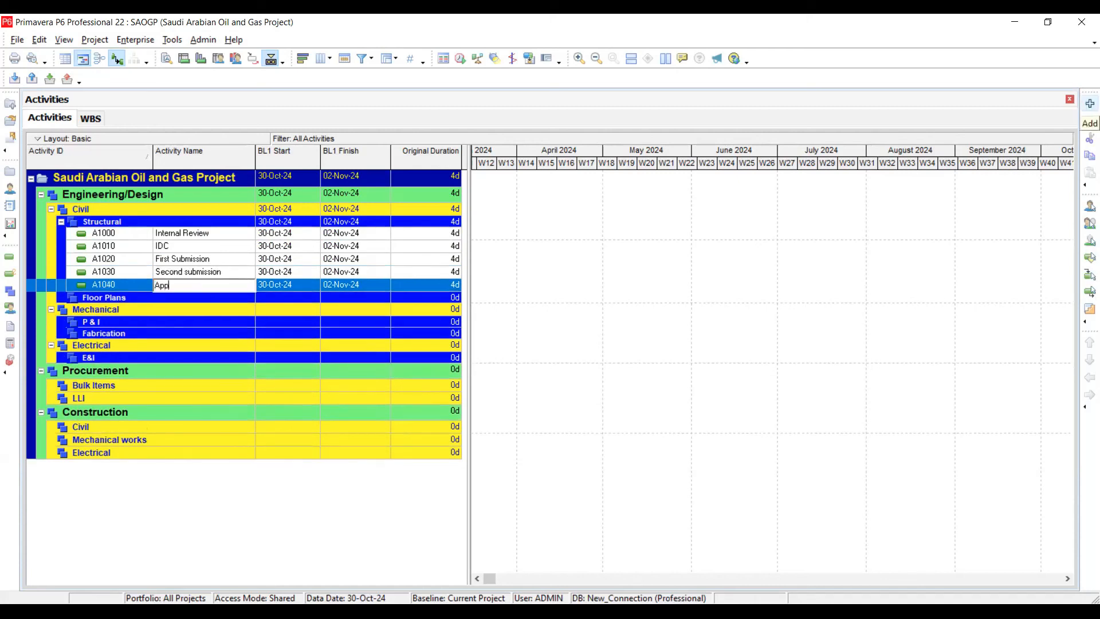
{"action": "type", "text": "Approval"}
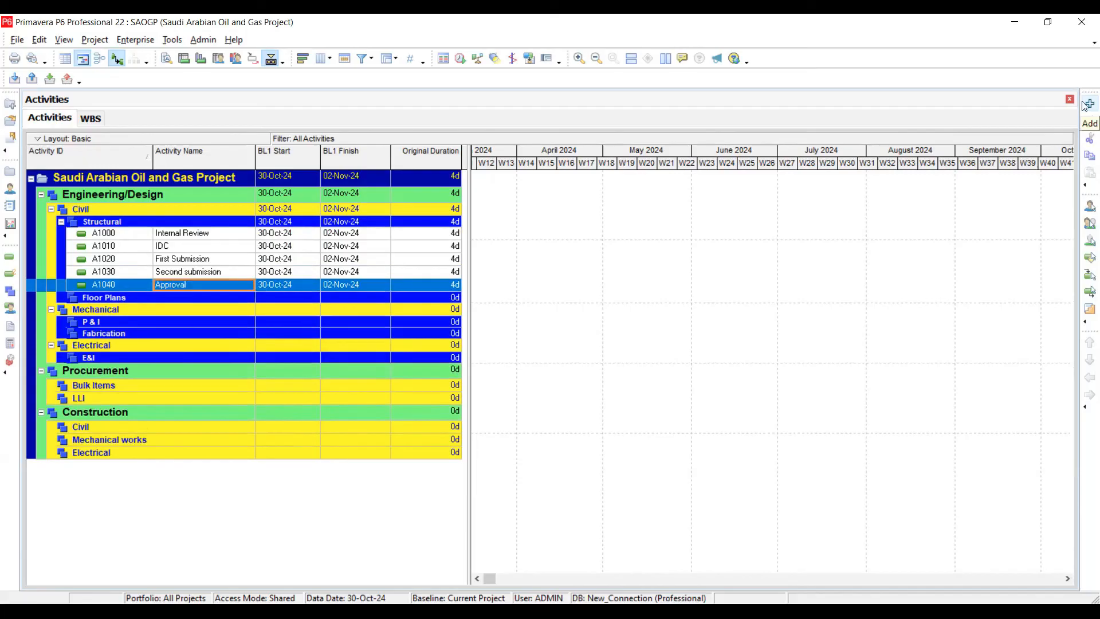